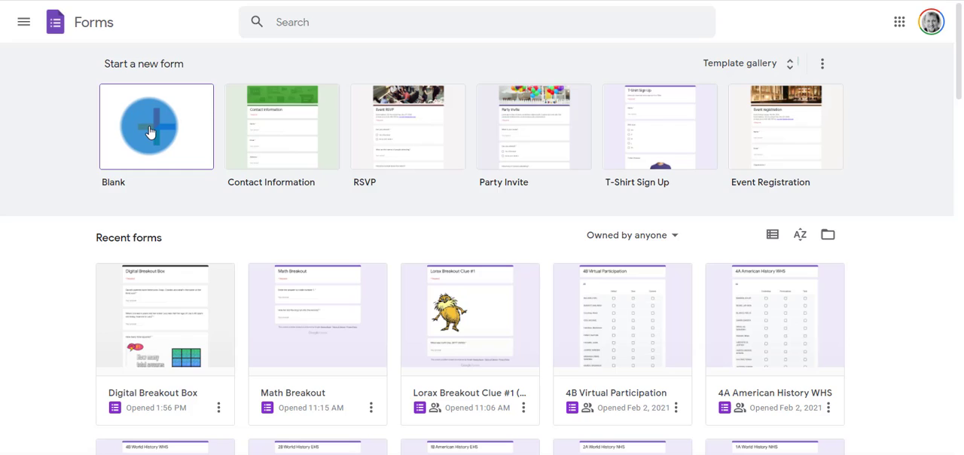
- Start a blank form and rename it 'Digital Breakout Room'
left_click(157, 126)
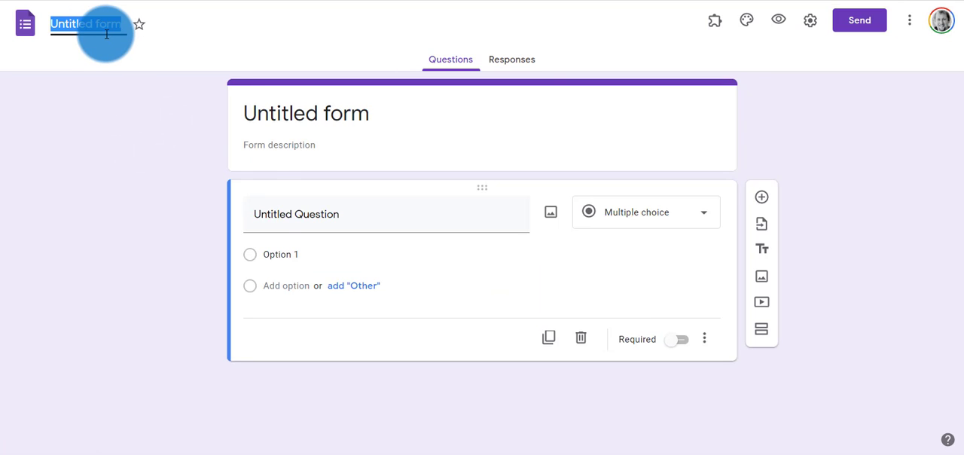
left_click(295, 214)
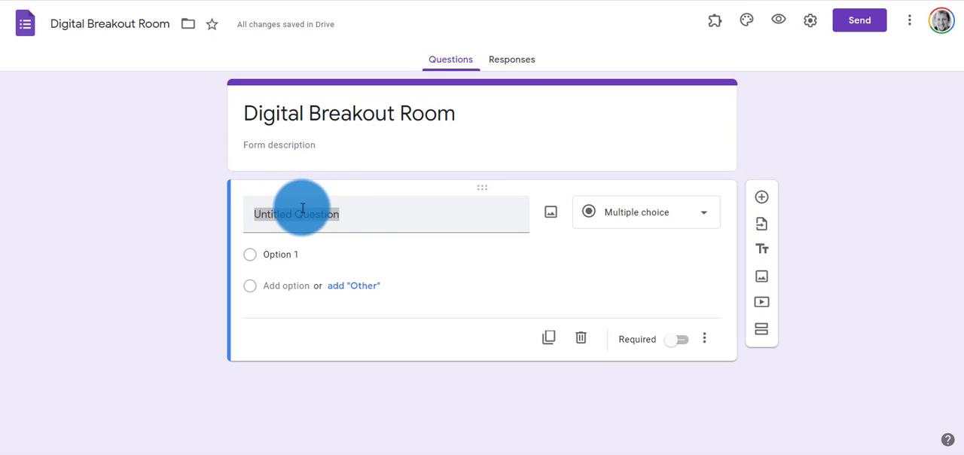
- Enter the riddle about David's parents' three sons as a Short answer question
type("David's parents have three sons: Snap, Crackle, and what's the name of the third son?")
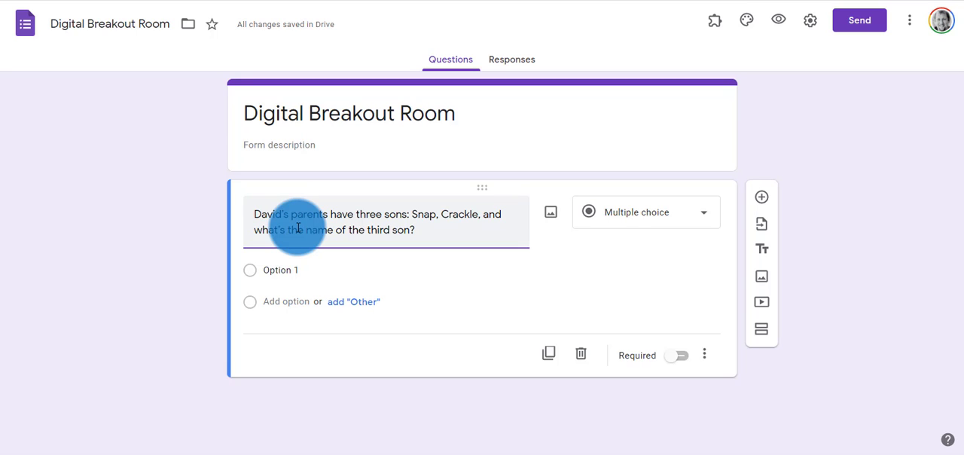
mouse_move(399, 235)
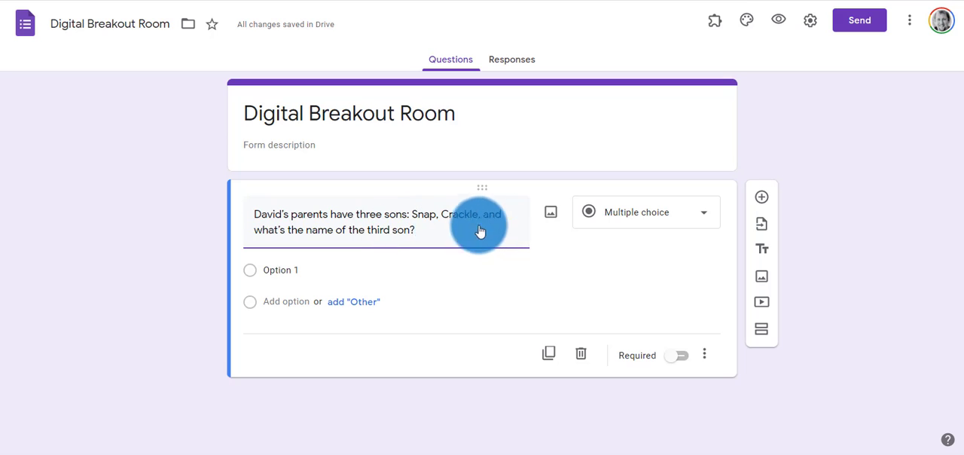
left_click(645, 211)
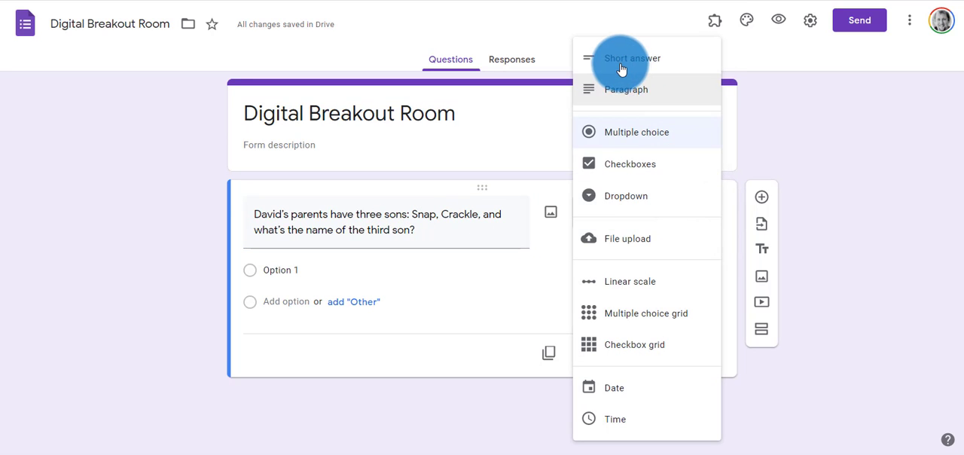
left_click(631, 59)
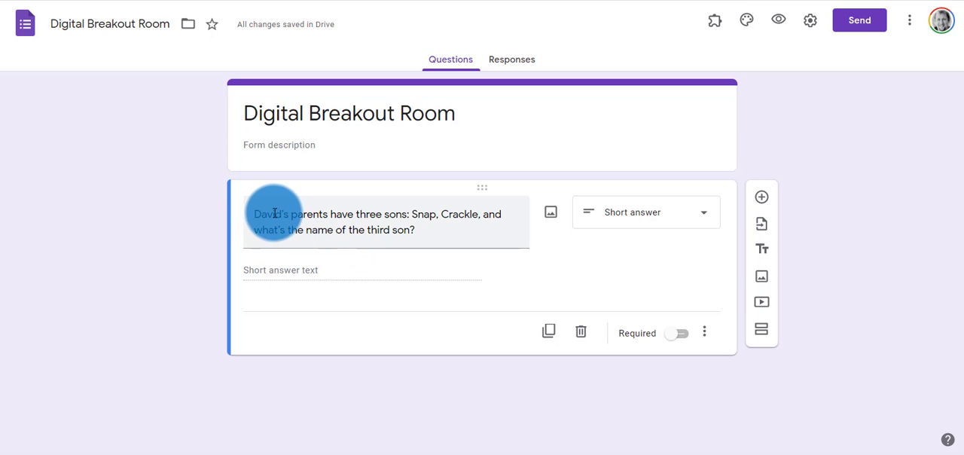
mouse_move(290, 277)
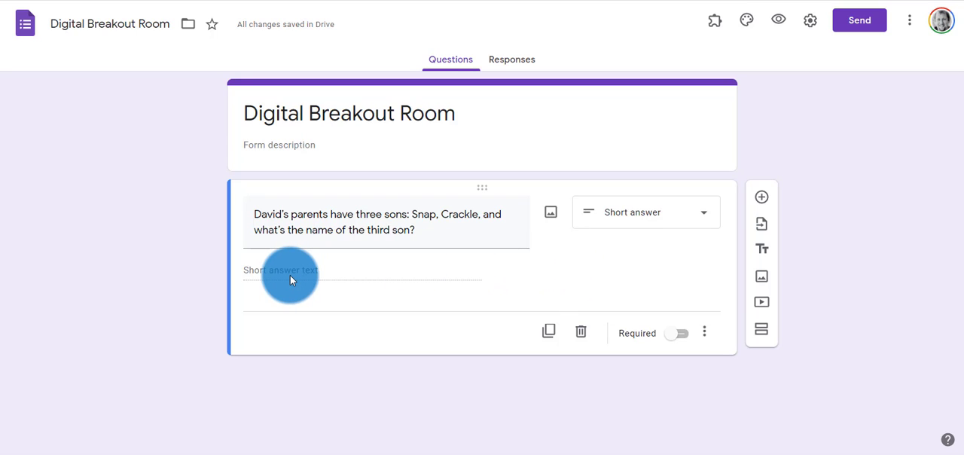
- Make the riddle required and add Text response validation
left_click(675, 333)
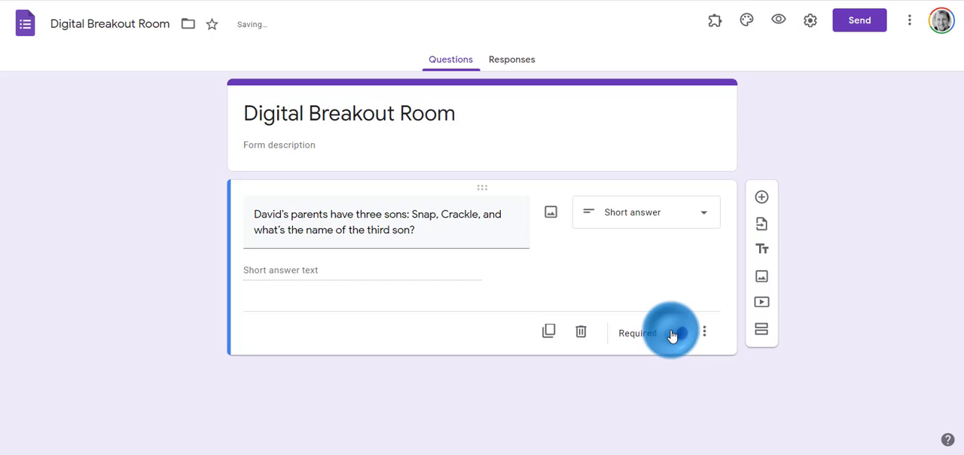
left_click(705, 331)
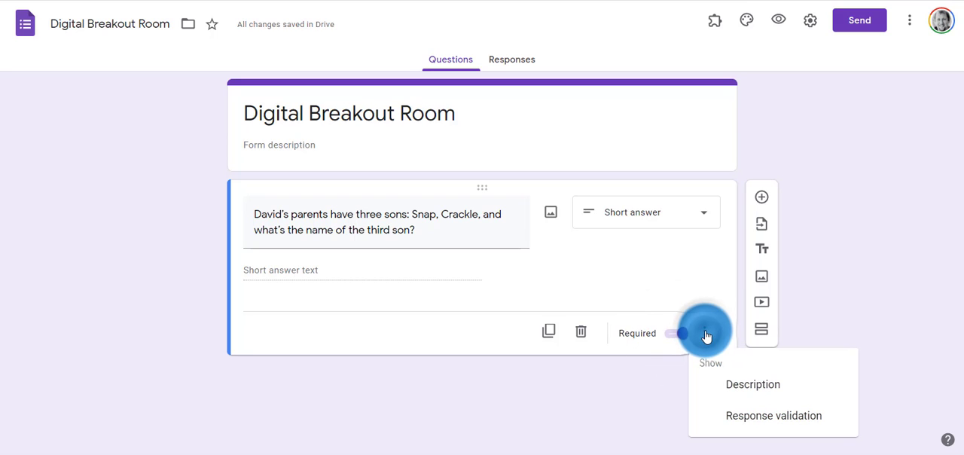
left_click(773, 416)
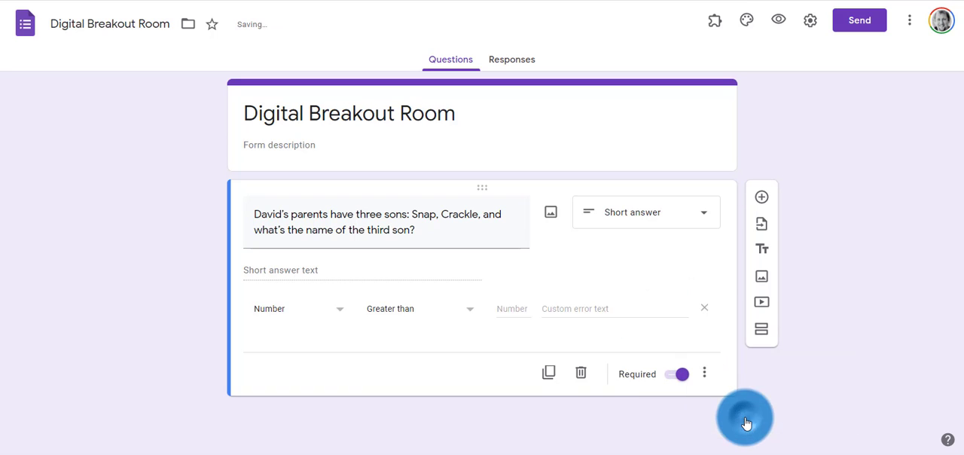
left_click(298, 307)
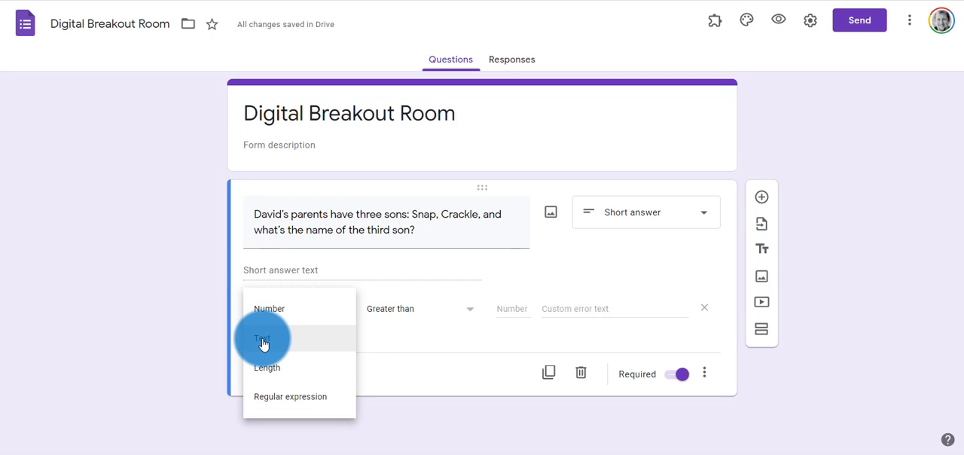
left_click(262, 337)
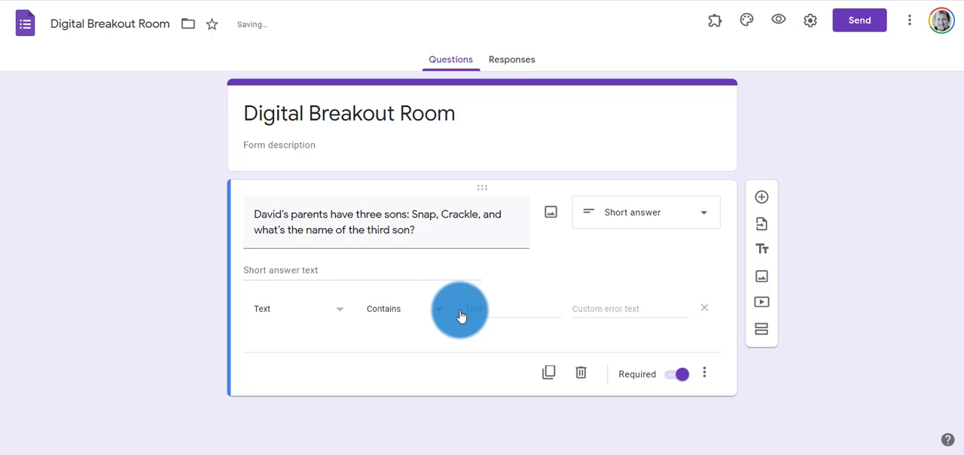
- Require the answer to contain 'David' with error message 'Try again!'
left_click(494, 308)
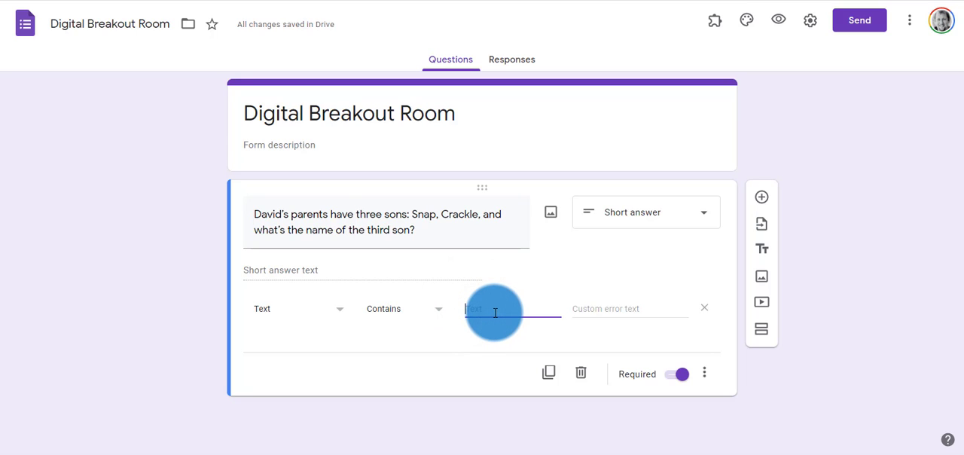
type("David")
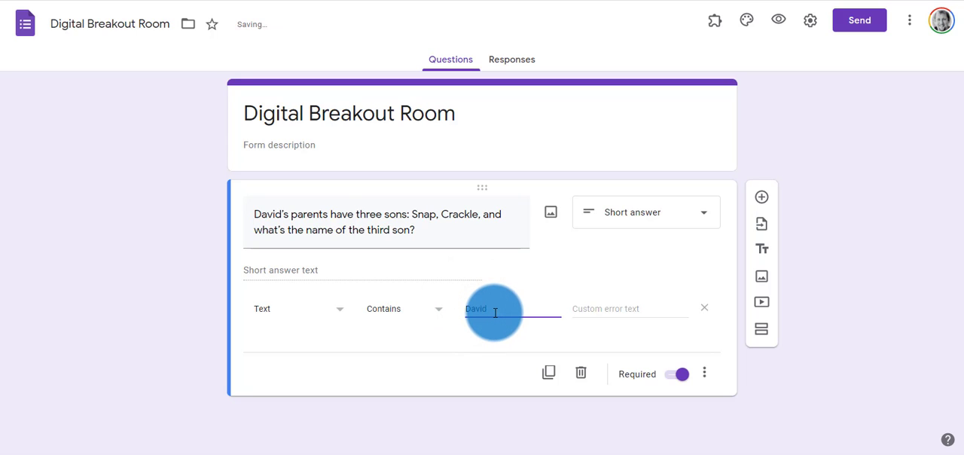
left_click(630, 307)
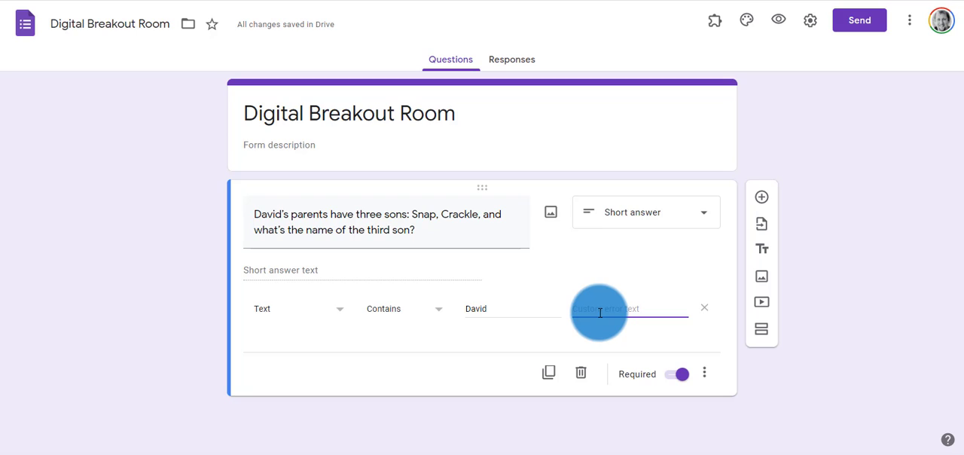
type("Try again!")
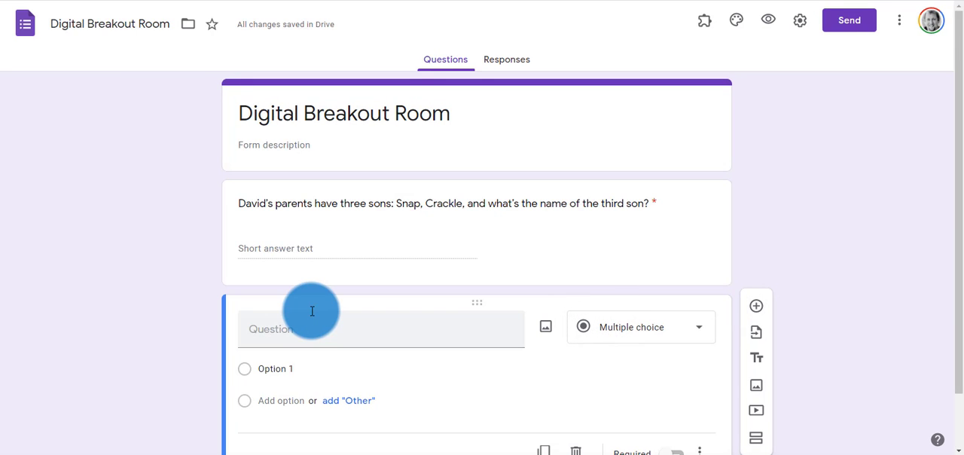
- Add the Lisa's-sister question as required Short answer accepting only 37, error 'Try again'
type("When Lisa was 6 years old, her sister was half her age. If Lisa is 40 years old today, how old is Lucy?")
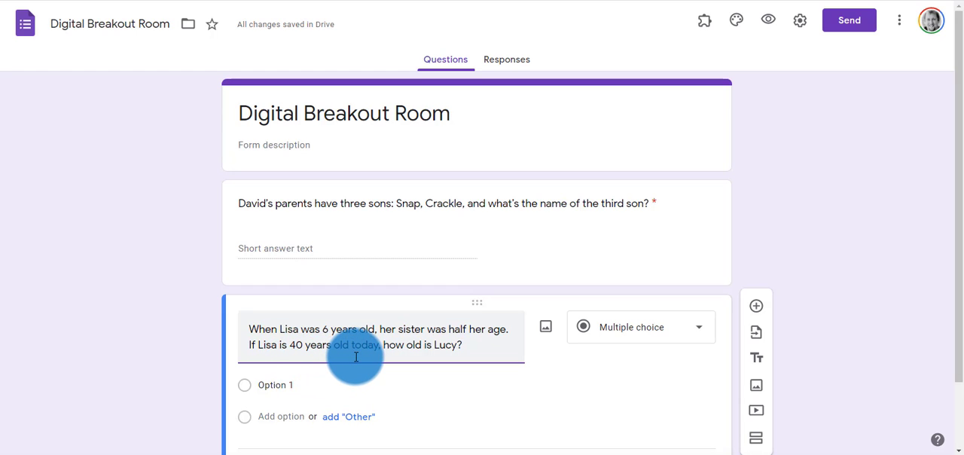
left_click(638, 327)
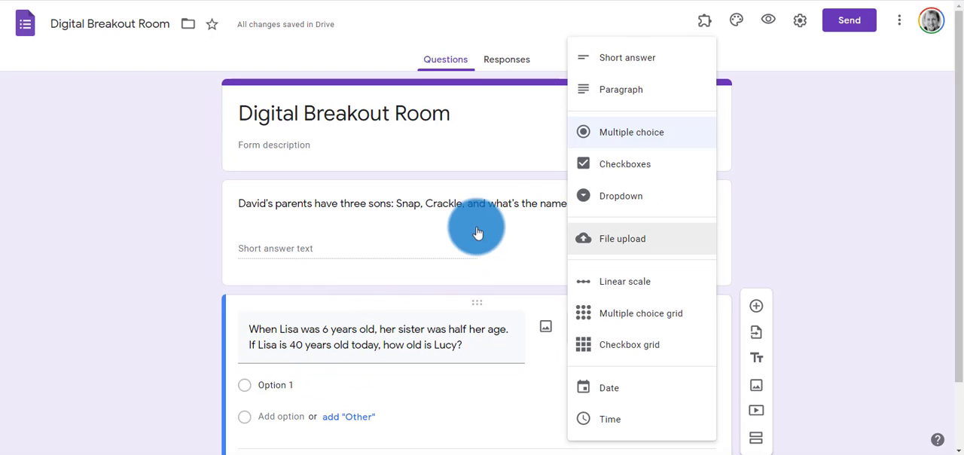
left_click(626, 57)
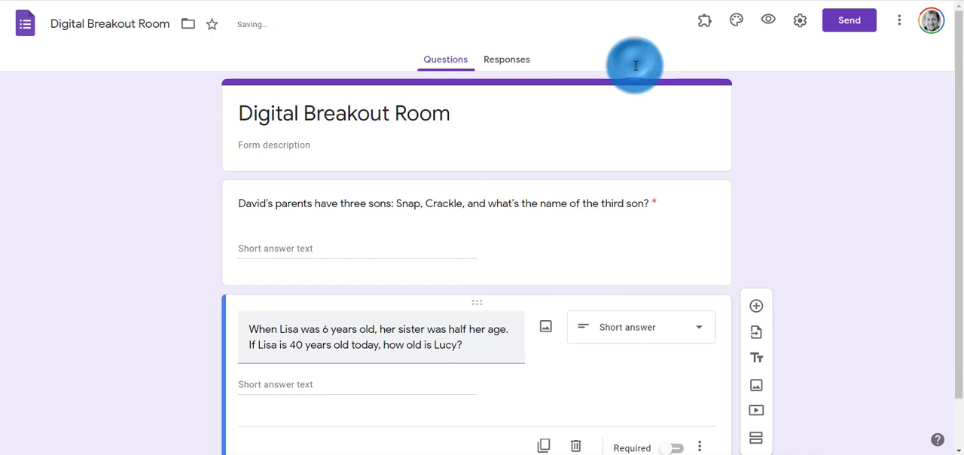
scroll("down", 3)
type("37")
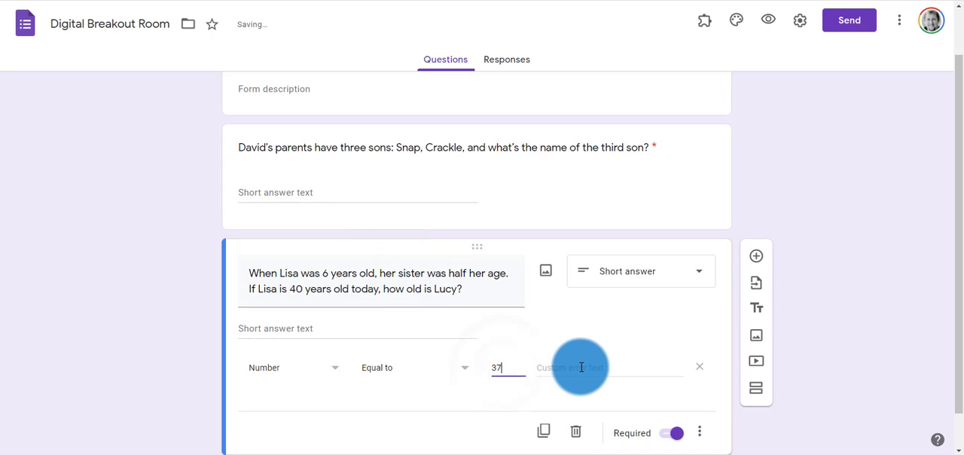
type("Try again!")
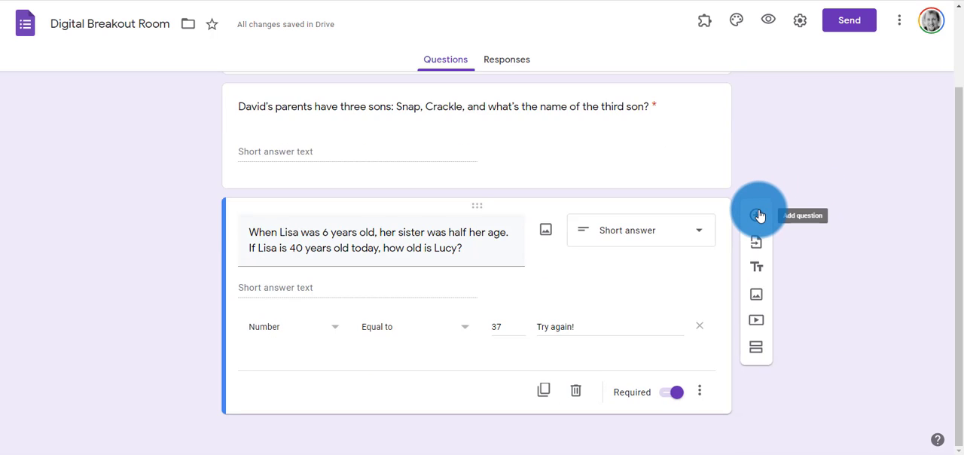
- Add a third question 'How many total squares?' with the grid puzzle picture beneath
left_click(759, 215)
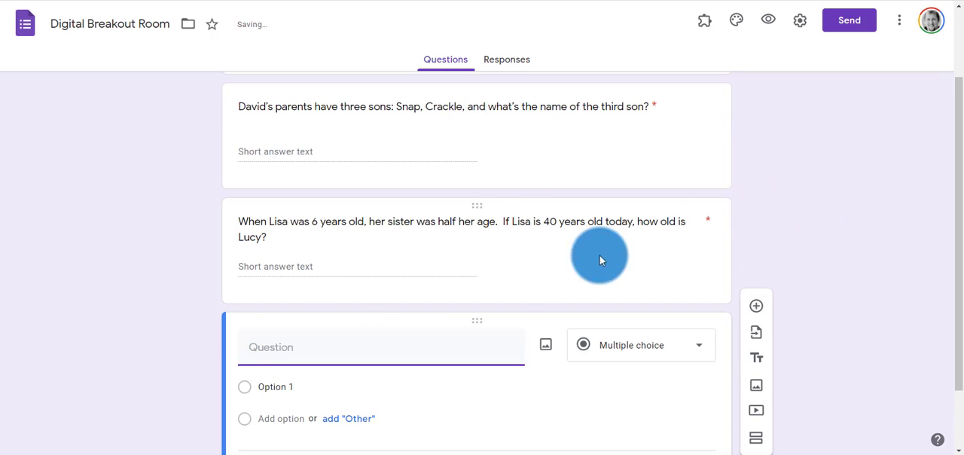
type("How mal")
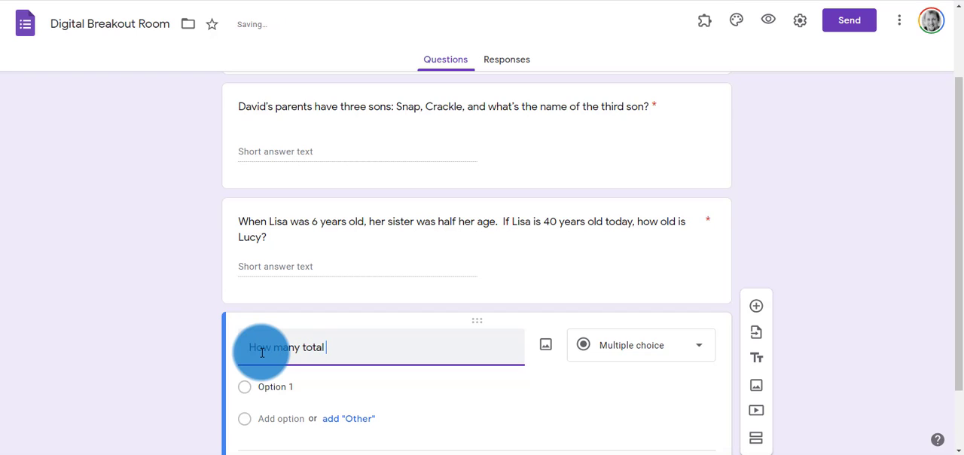
type("squares")
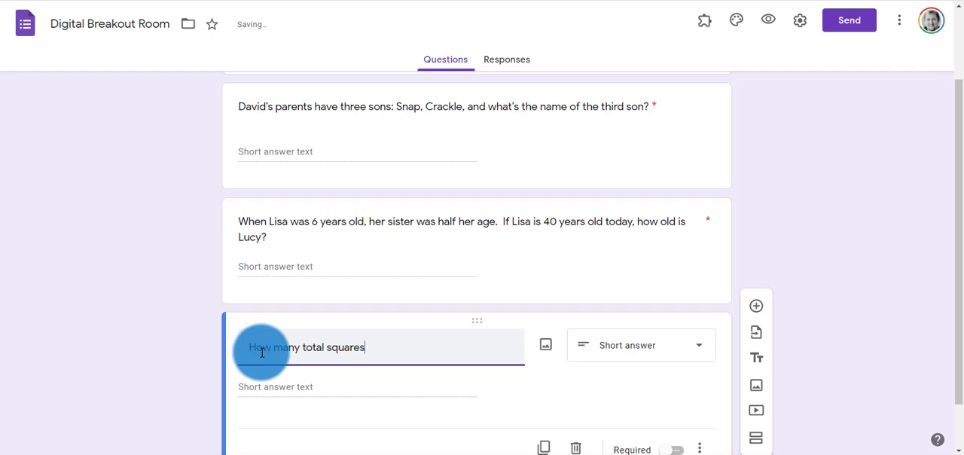
type("?")
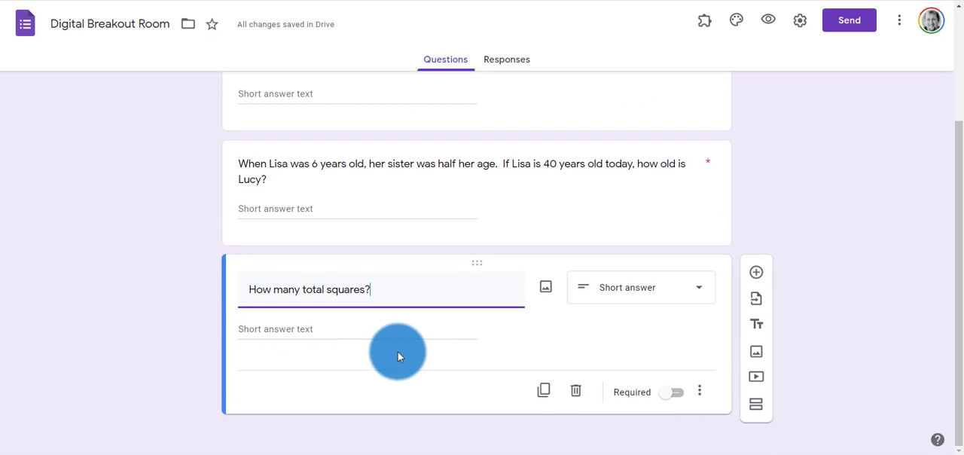
mouse_move(876, 354)
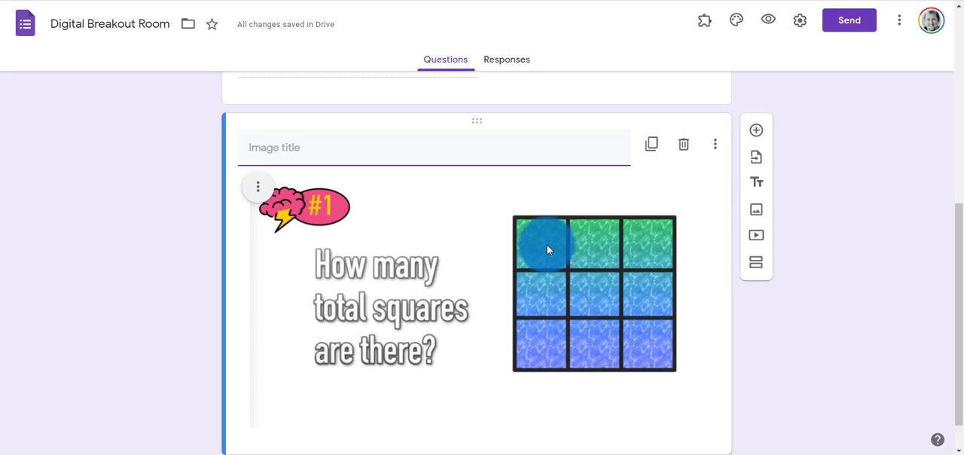
scroll("down", 3)
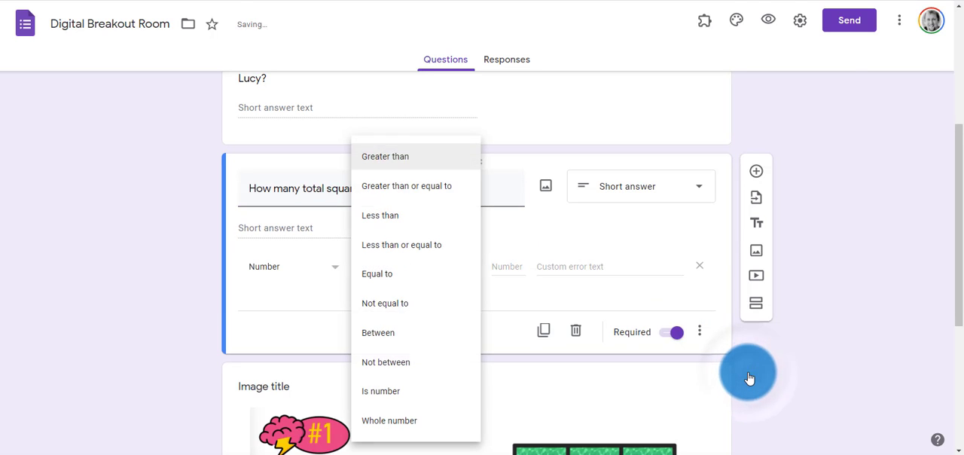
- Validate the squares answer as Number equal to 14 with error 'Not quite!'
left_click(377, 274)
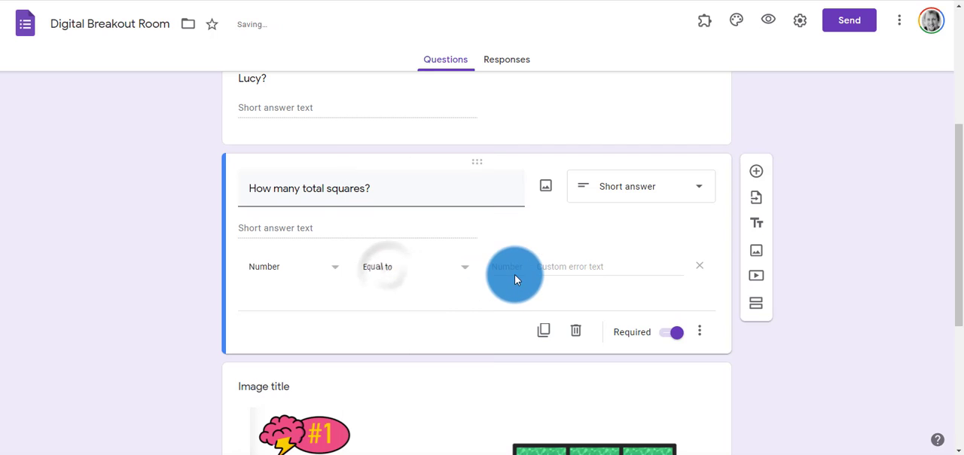
type("Not q")
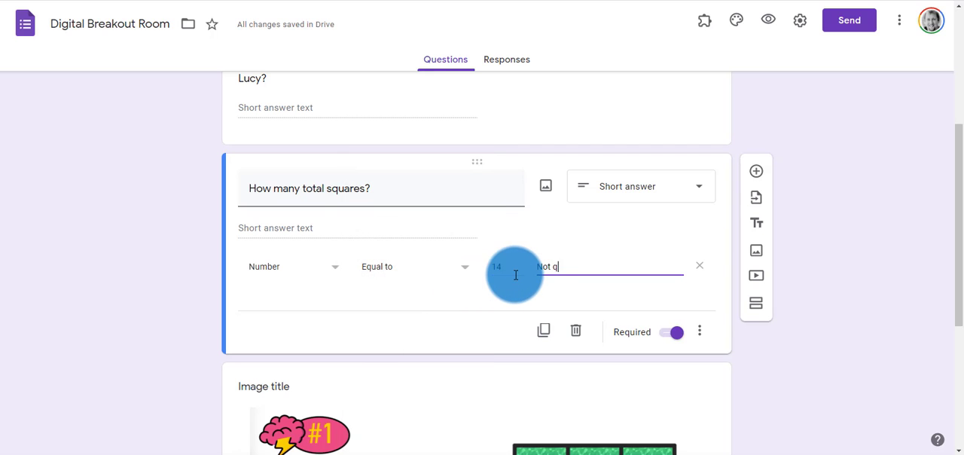
scroll("down", 3)
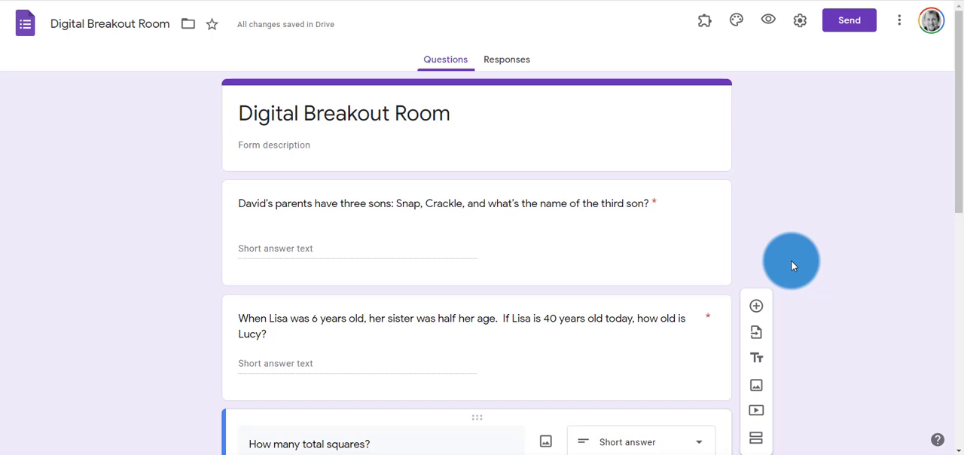
scroll("down", 3)
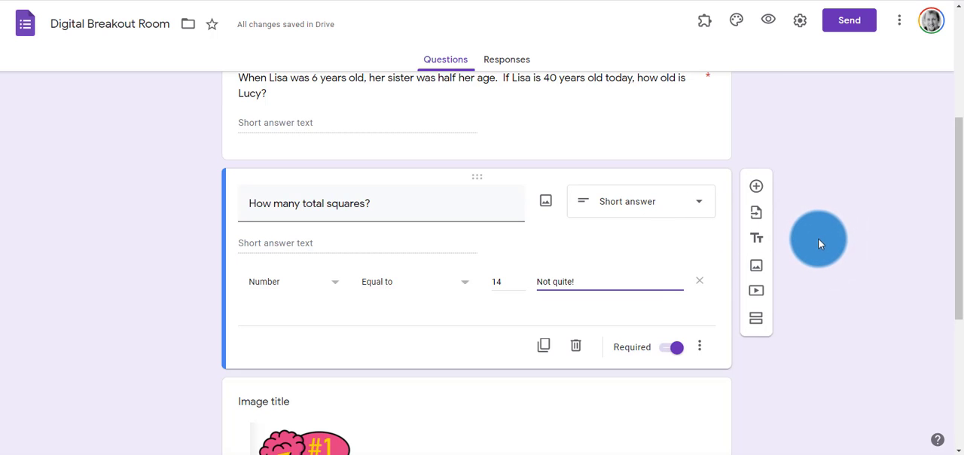
scroll("down", 3)
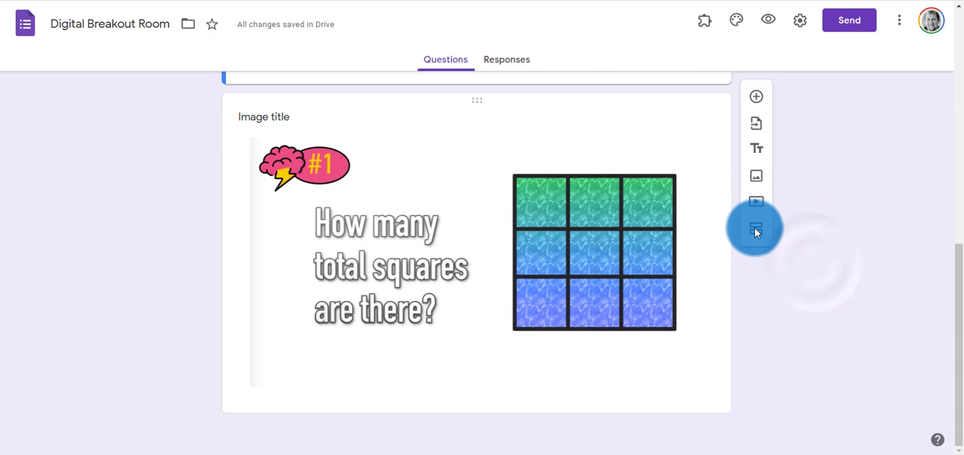
mouse_move(756, 229)
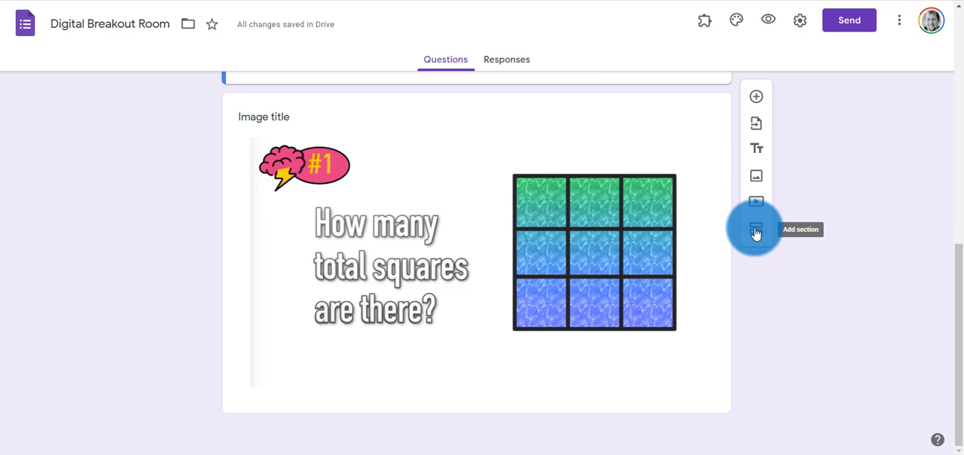
- Add a second section titled 'You WIN!' after the questions
left_click(757, 227)
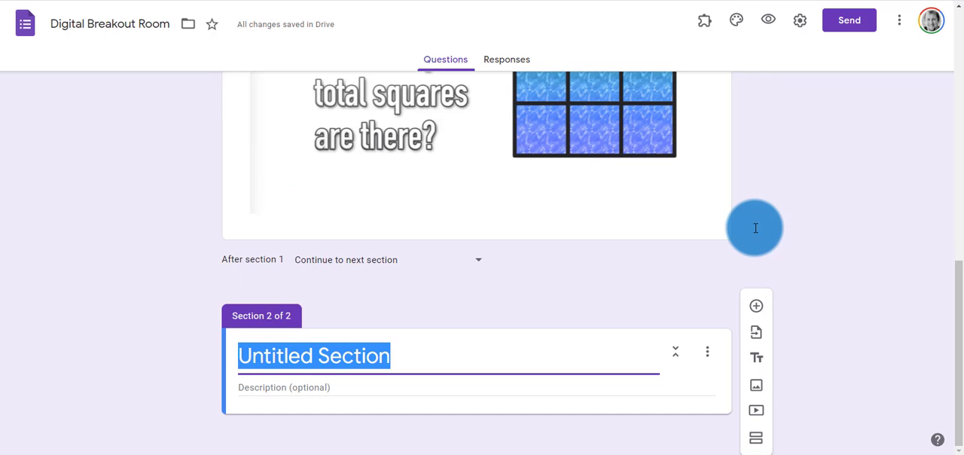
type("You WIN!")
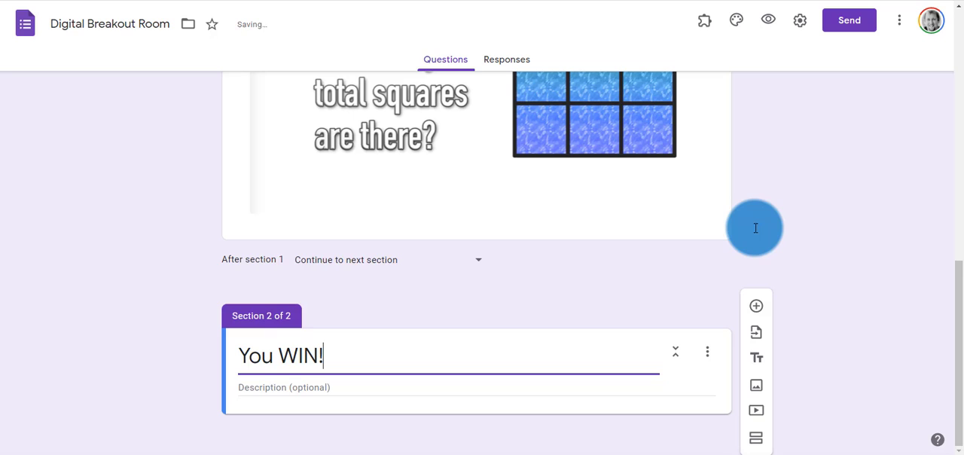
left_click(301, 386)
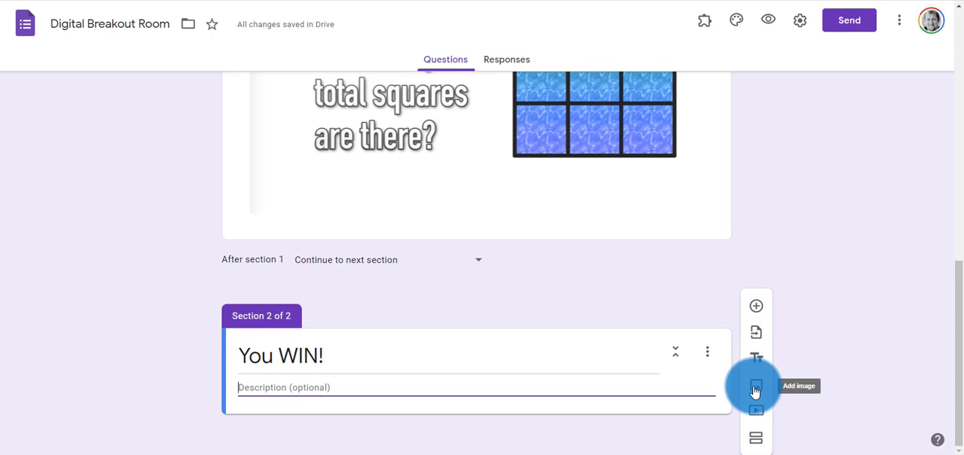
- Upload the finish-line runner picture into the 'You WIN!' section
left_click(757, 386)
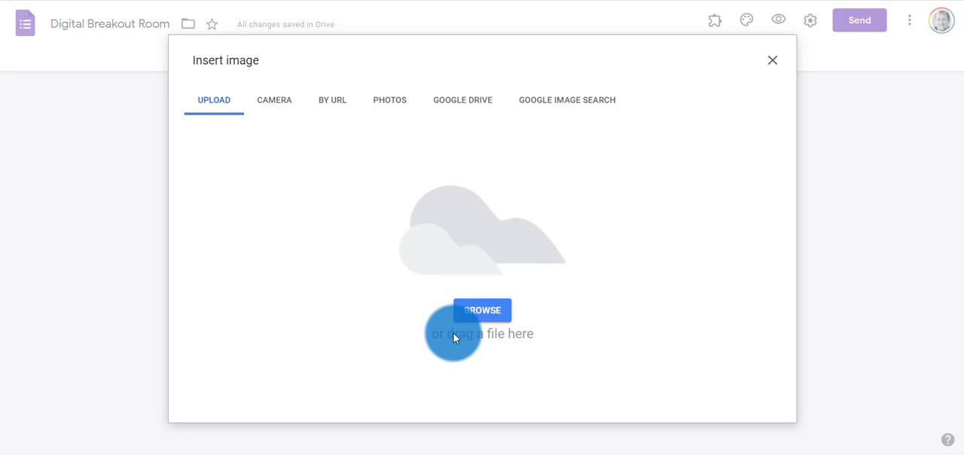
left_click(771, 60)
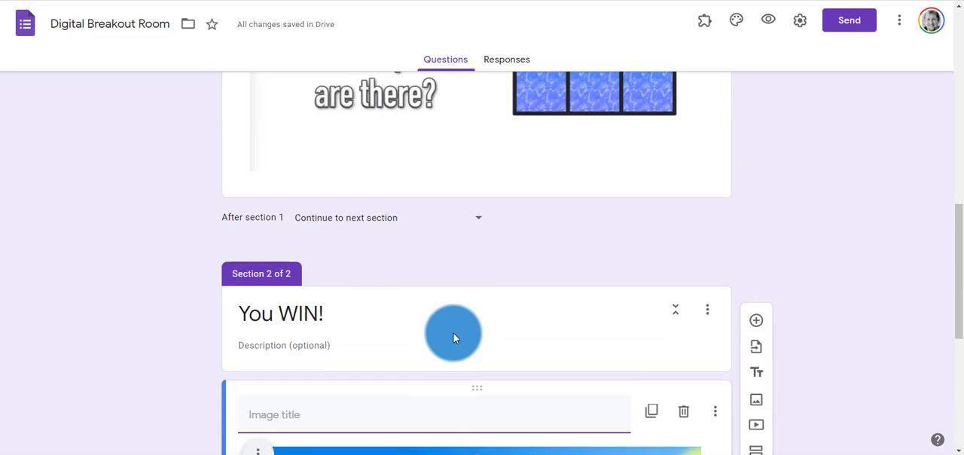
scroll("down", 3)
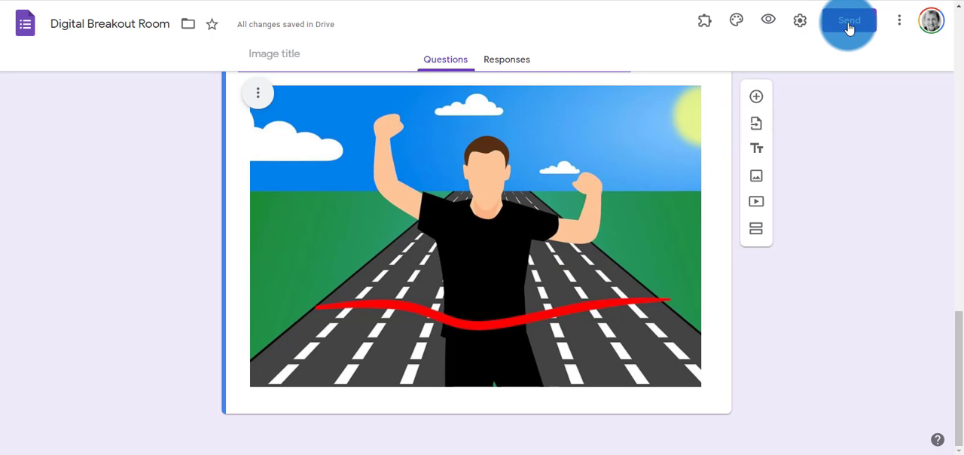
left_click(850, 21)
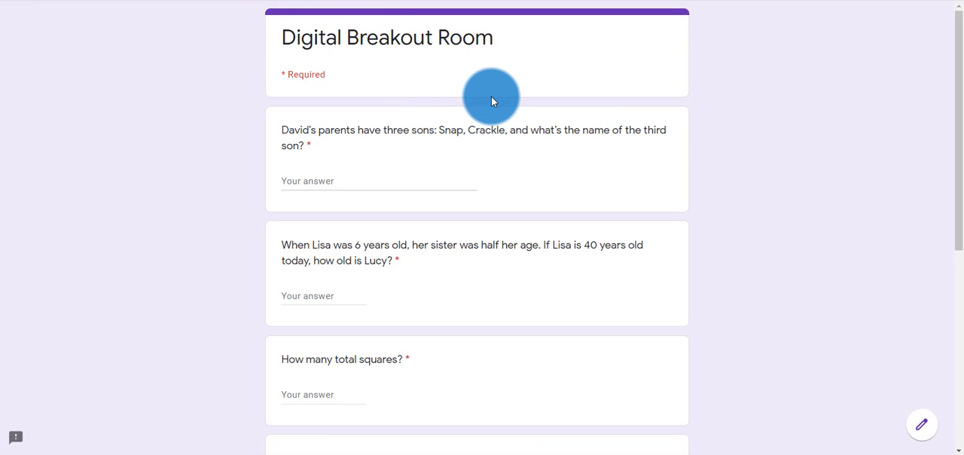
- In the preview, try advancing with empty answers to confirm they are rejected
scroll("down", 3)
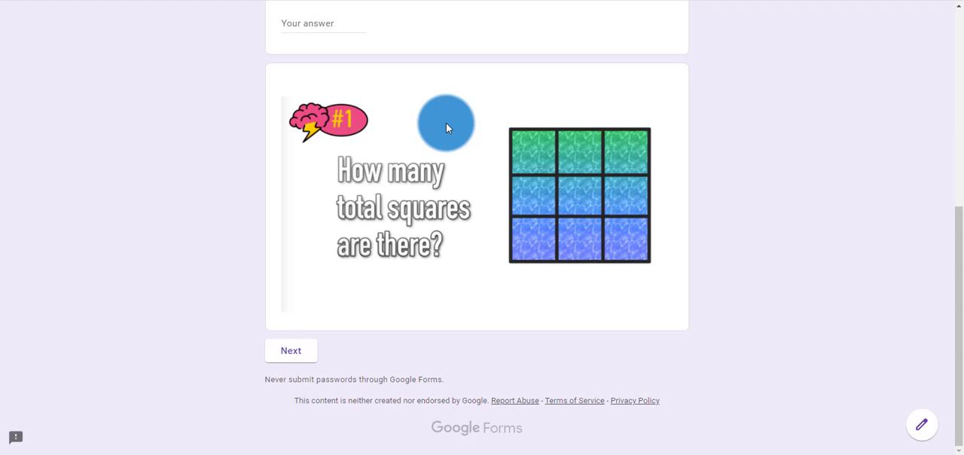
left_click(291, 349)
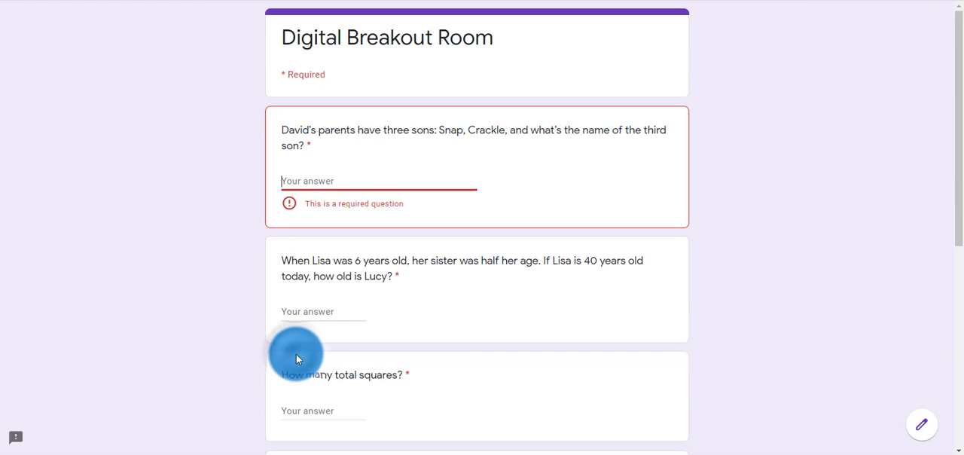
scroll("down", 3)
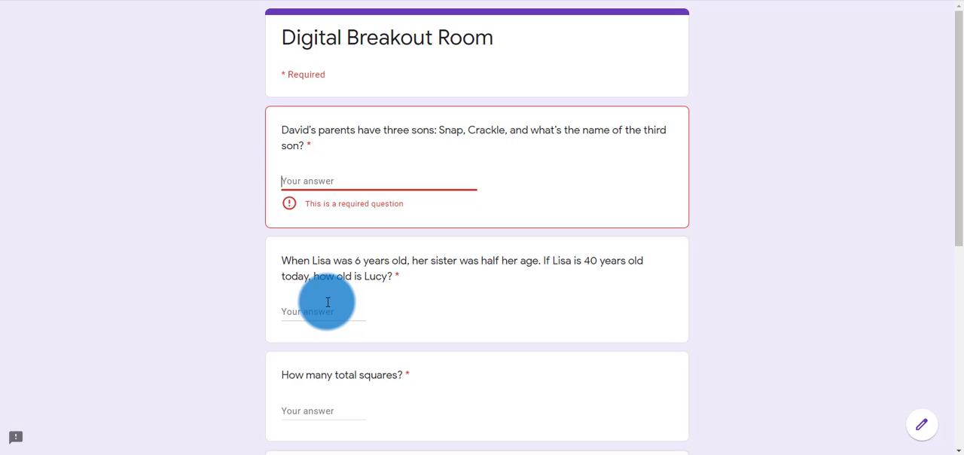
- Enter wrong answer 'Pop' then correct 'David' to reach the 'You WIN!' page
type("Pop")
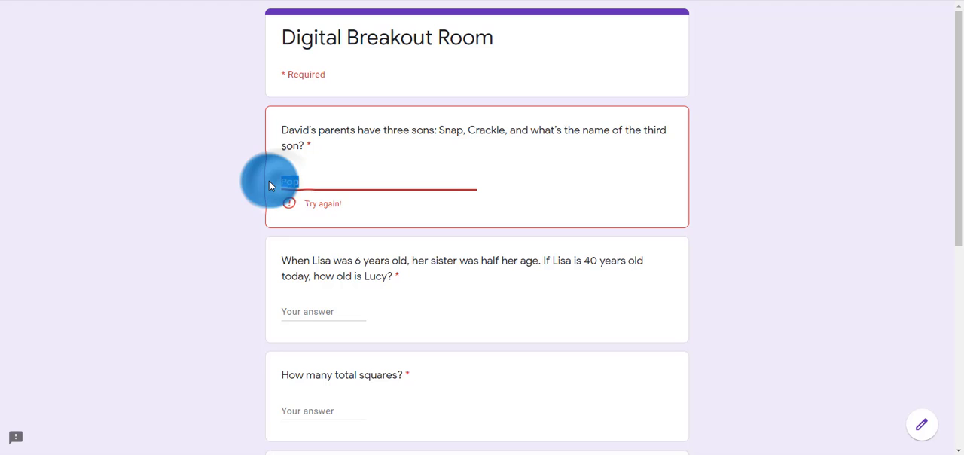
type("David")
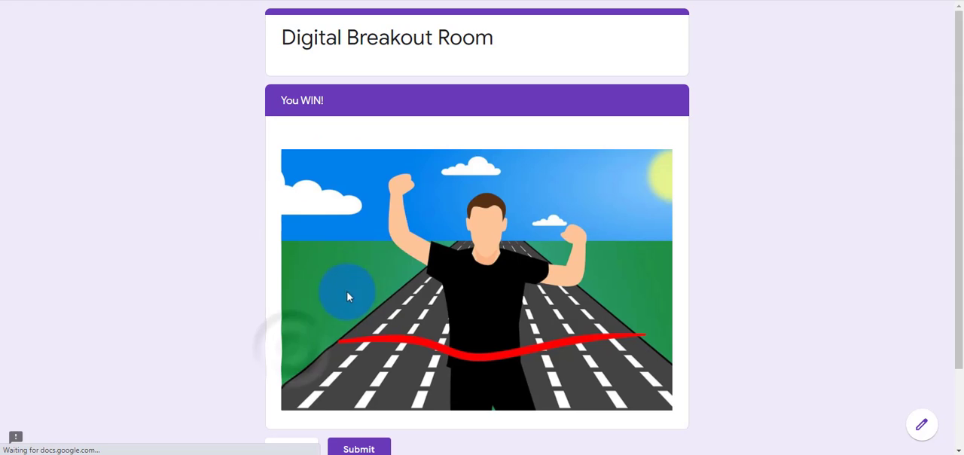
scroll("down", 3)
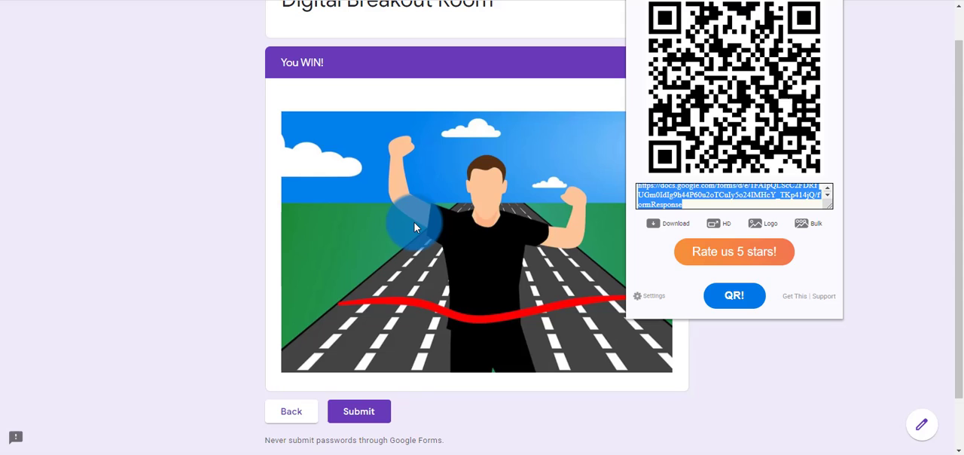
mouse_move(448, 194)
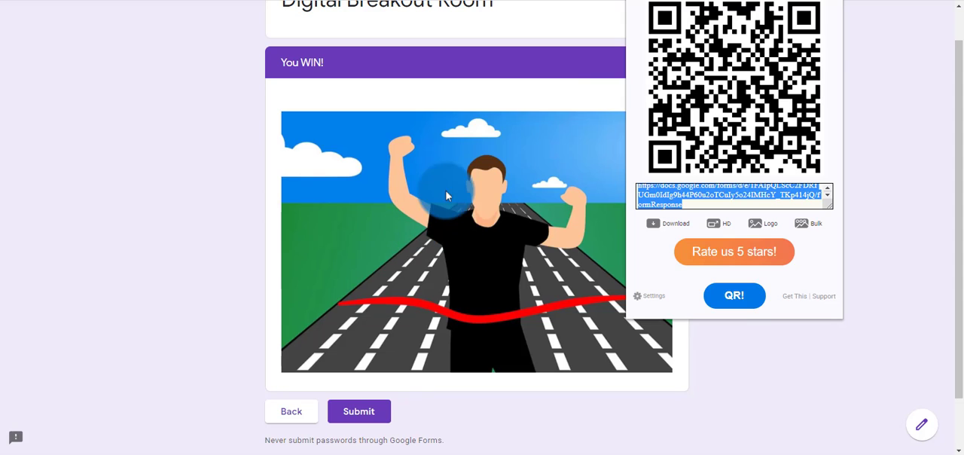